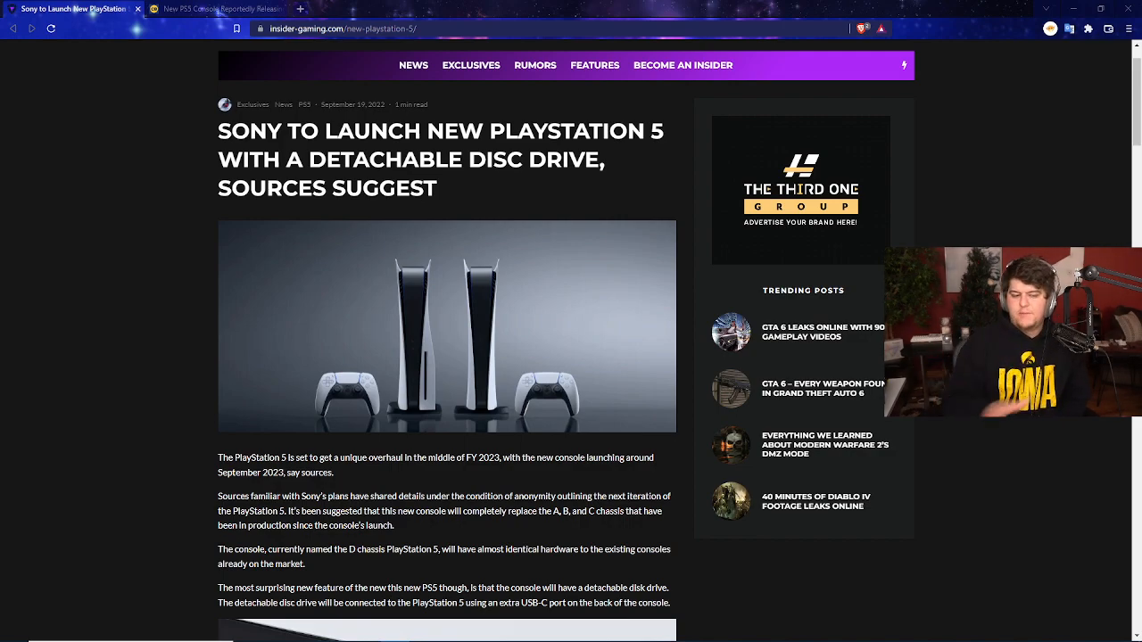
- Scroll past the PS5 headline to the opening paragraphs and second console photo
scroll(down, 3)
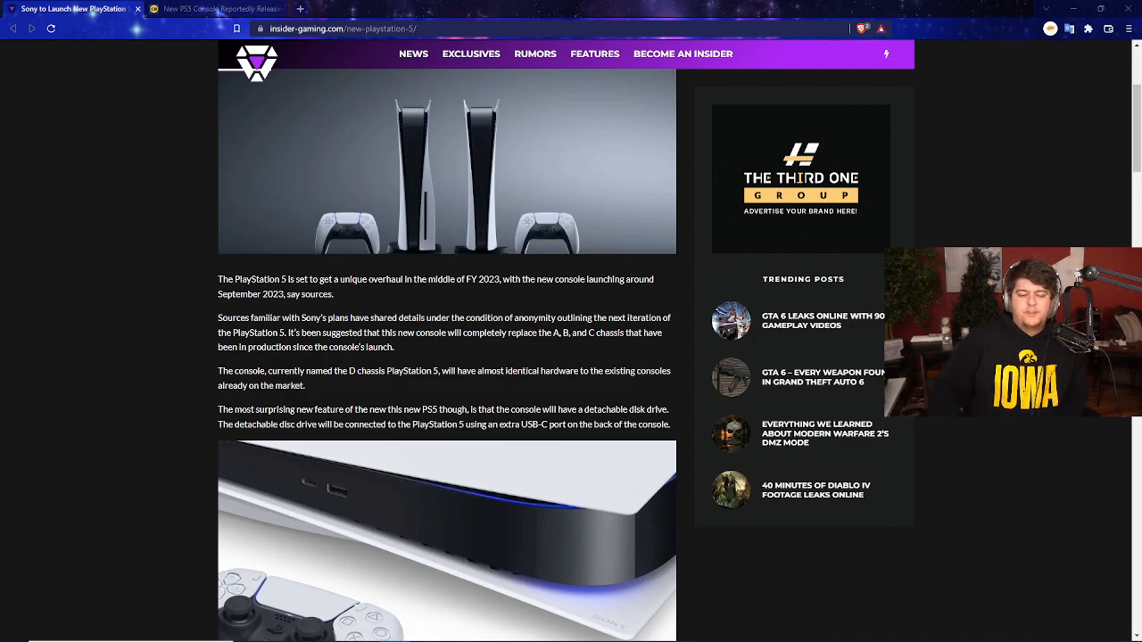
- Scroll to the close-up console image and paragraphs on standalone, bundled and separate disc drive sales
scroll(down, 3)
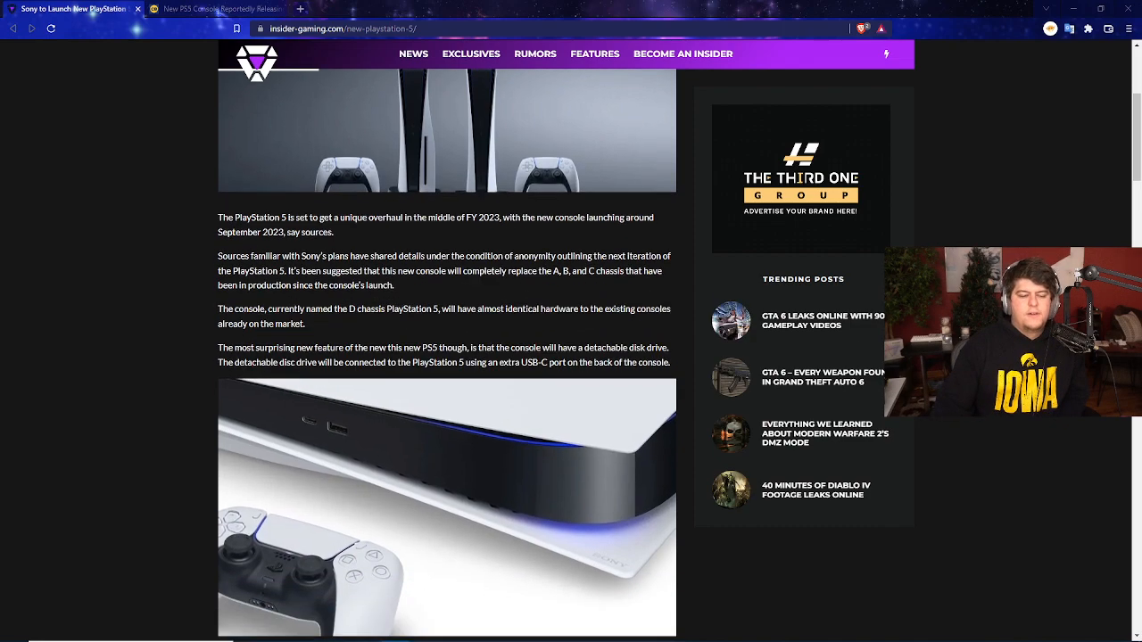
scroll(down, 3)
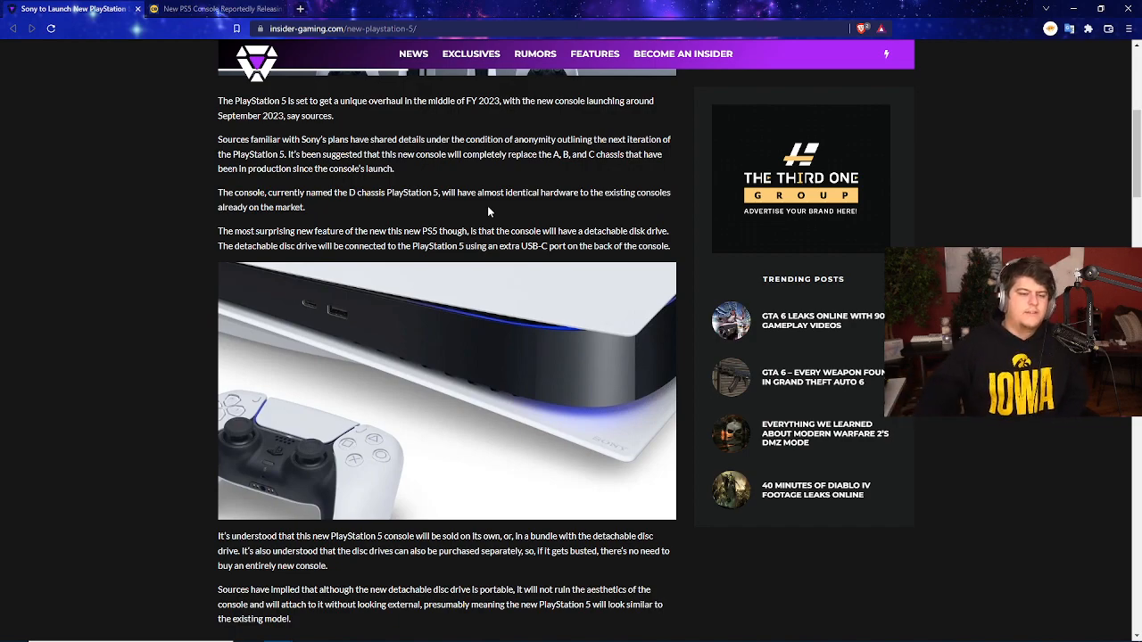
- Read down to the slimmer design, 18.5 million units and 21.7 million shipped paragraphs
scroll(down, 3)
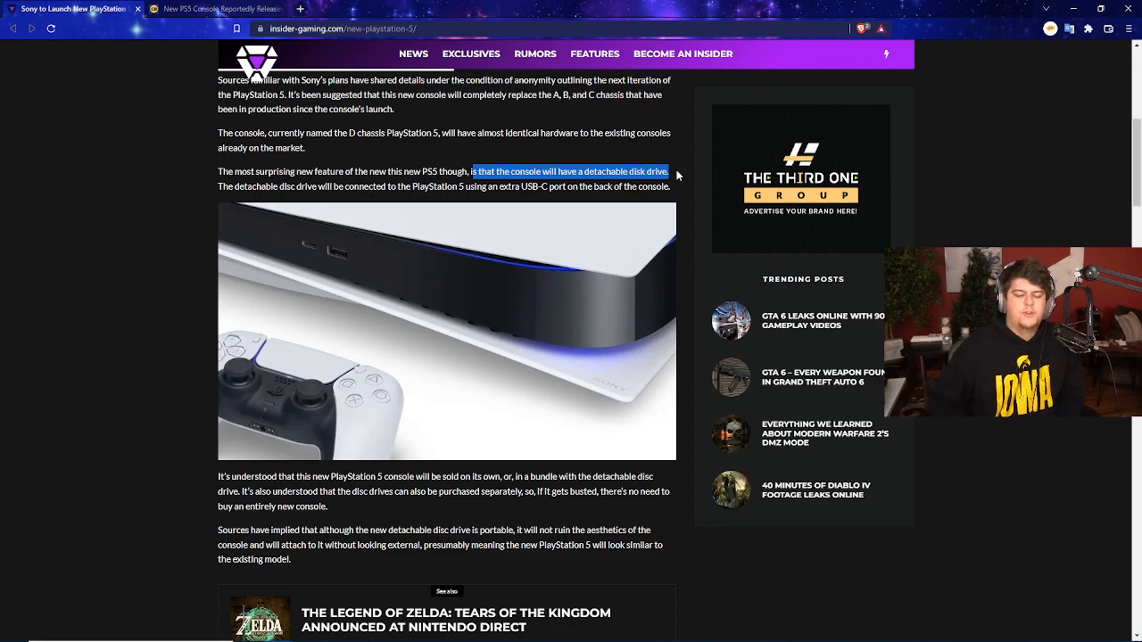
scroll(down, 3)
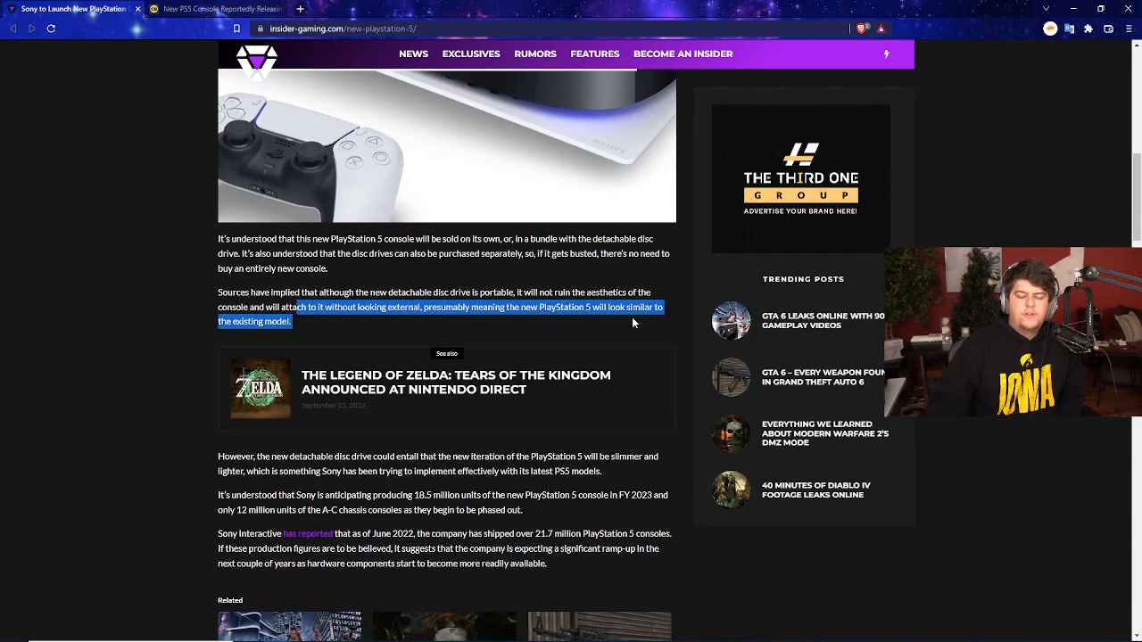
click(649, 323)
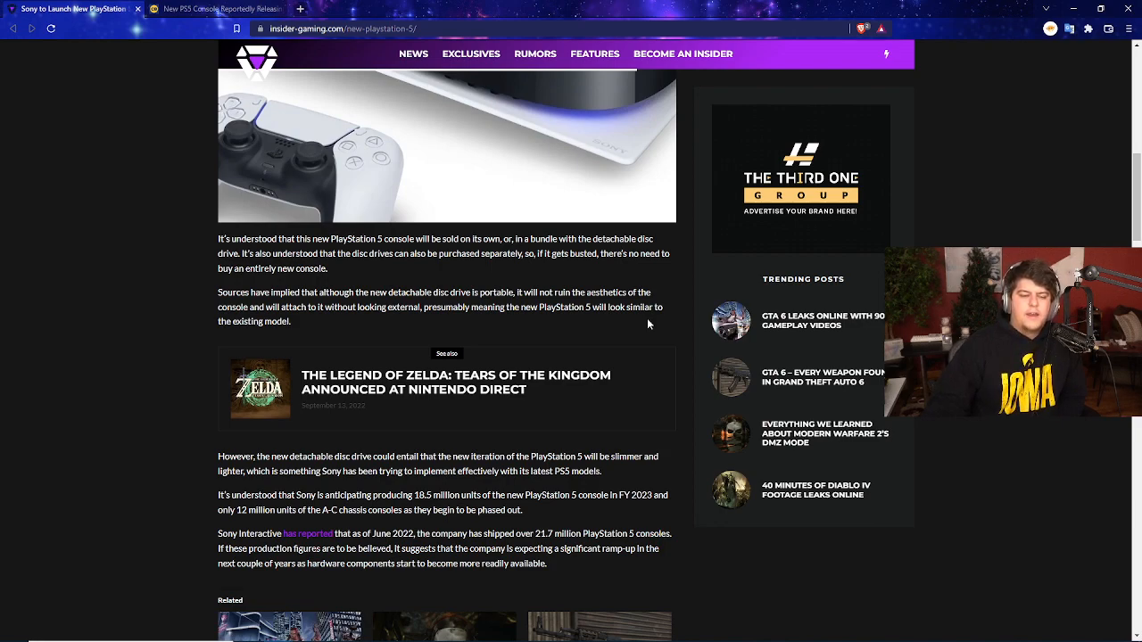
scroll(down, 3)
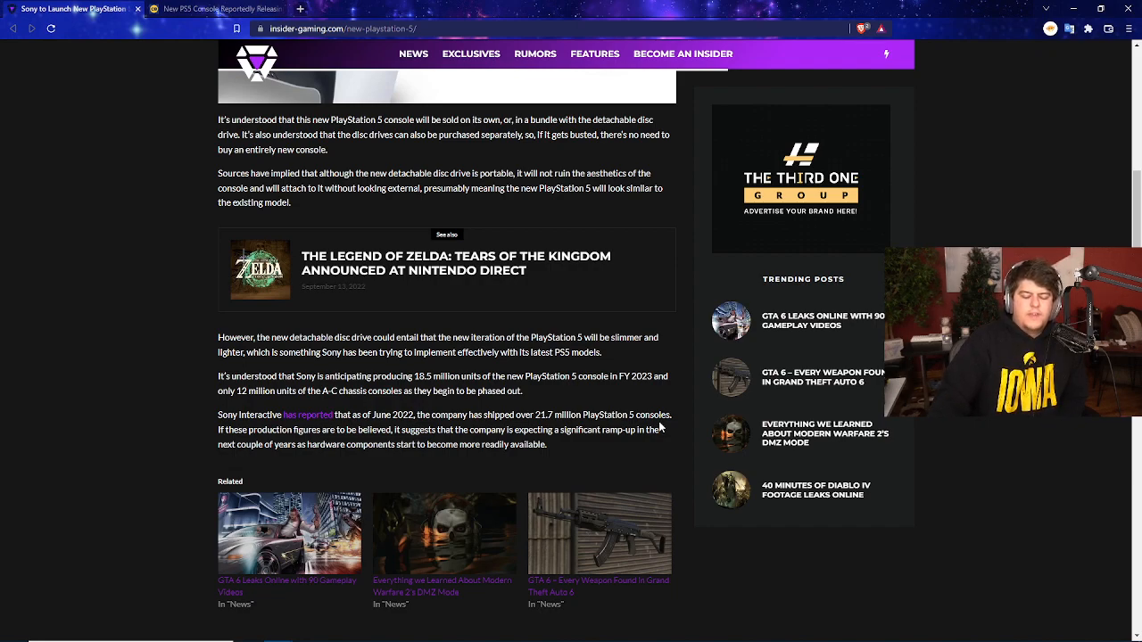
- Scroll to the tags and related stories, then back up to the article headline
scroll(down, 3)
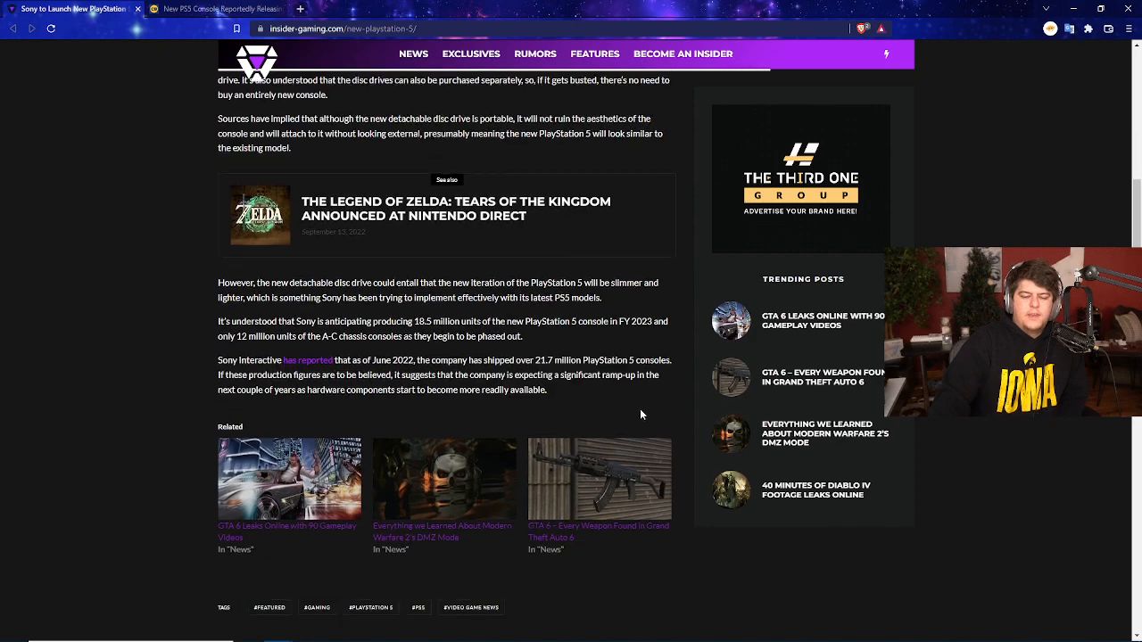
scroll(down, 3)
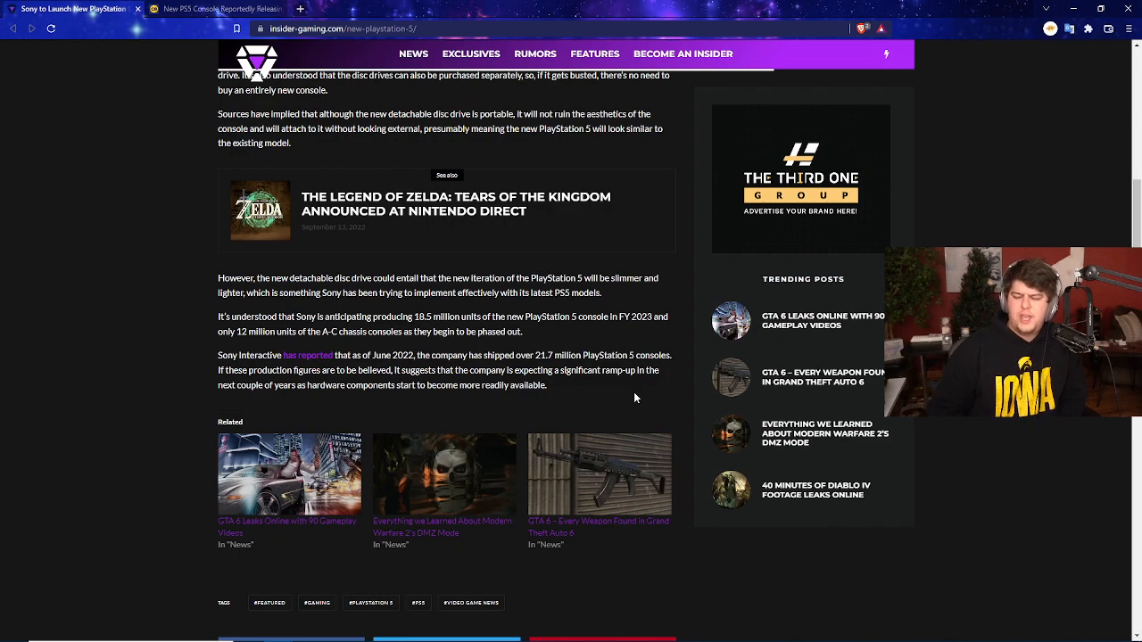
scroll(up, 3)
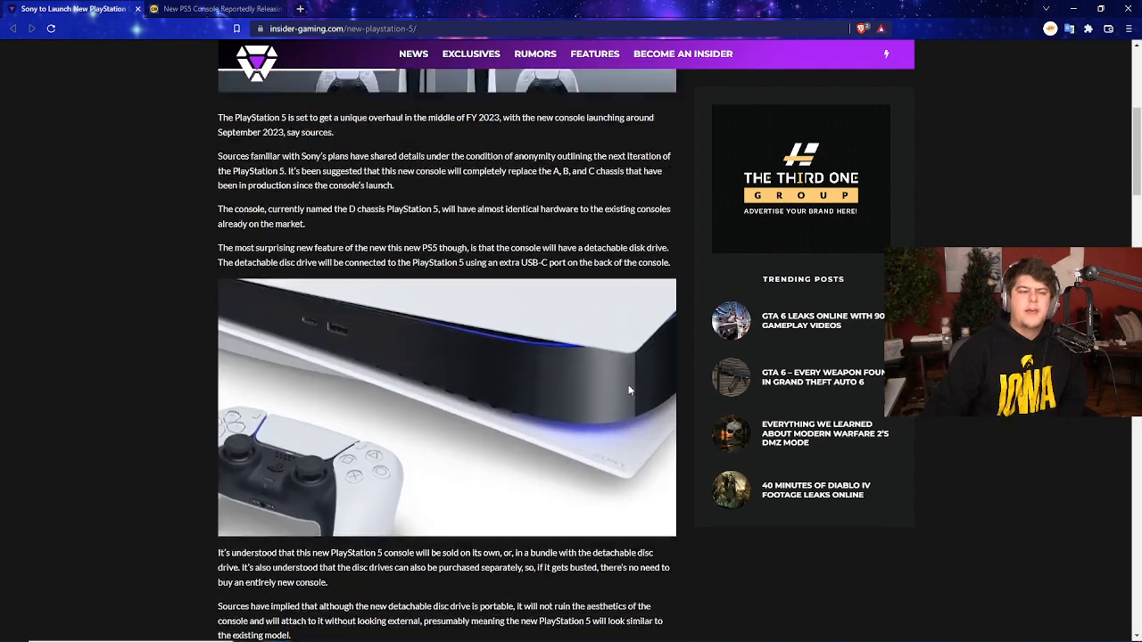
scroll(up, 3)
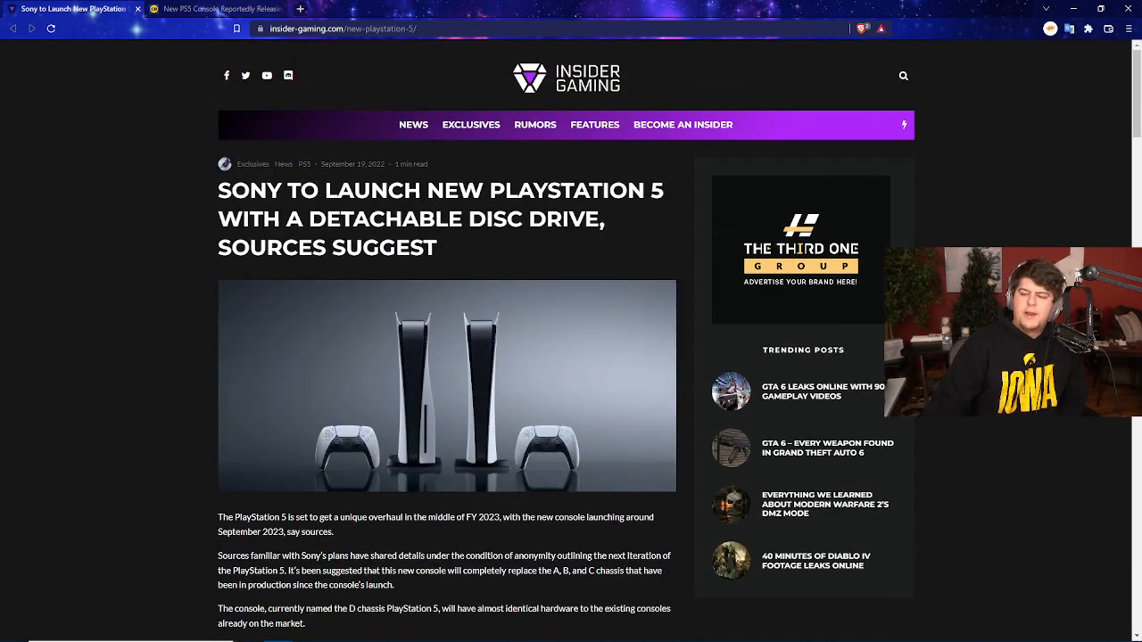